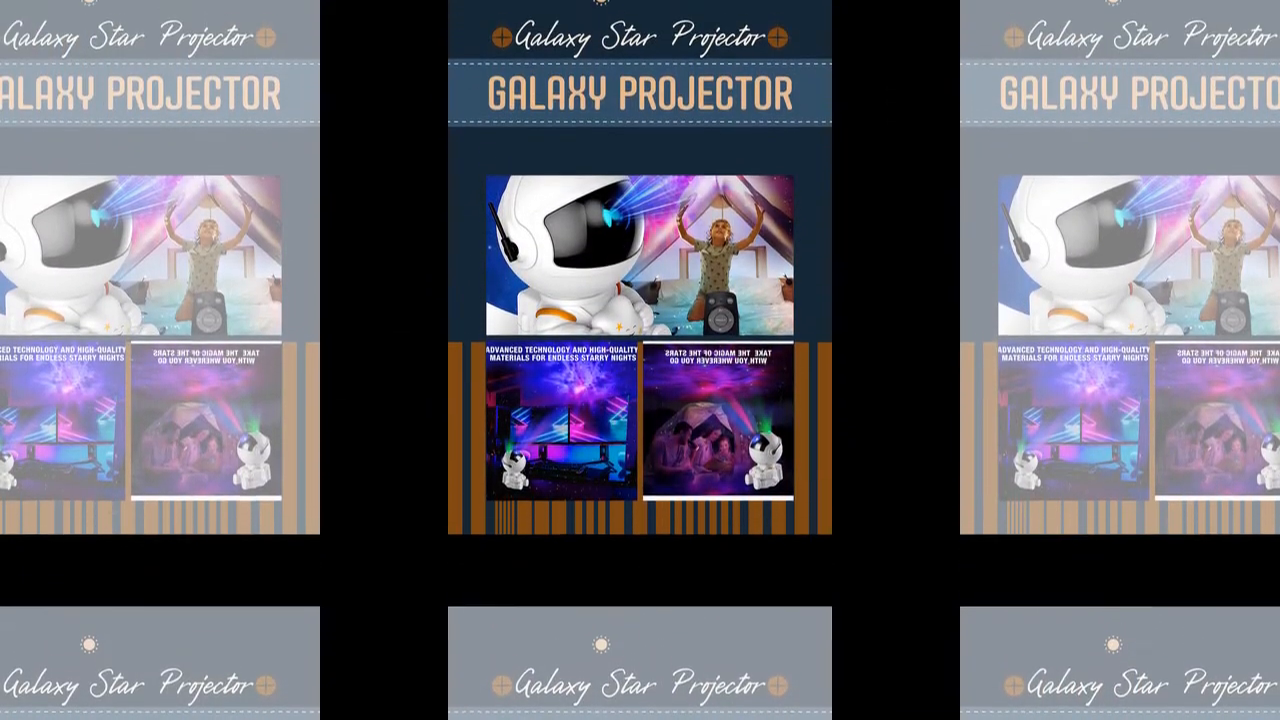
pyautogui.scroll(-3)
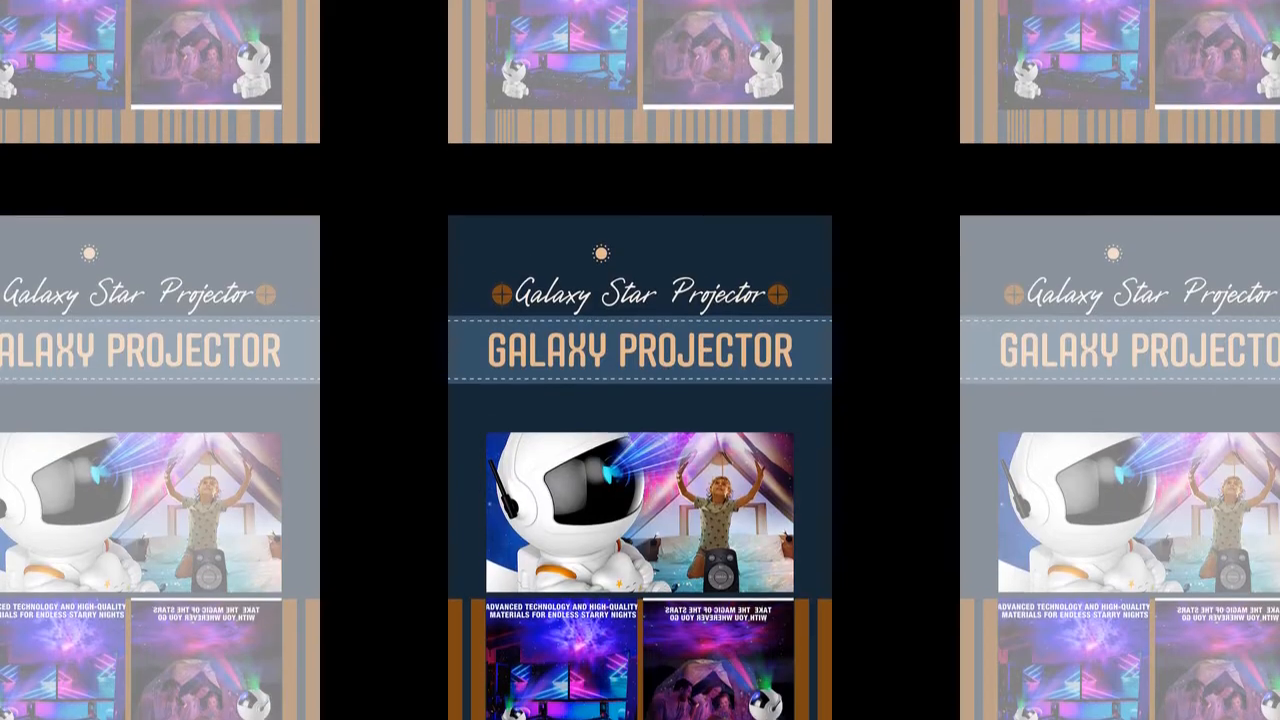